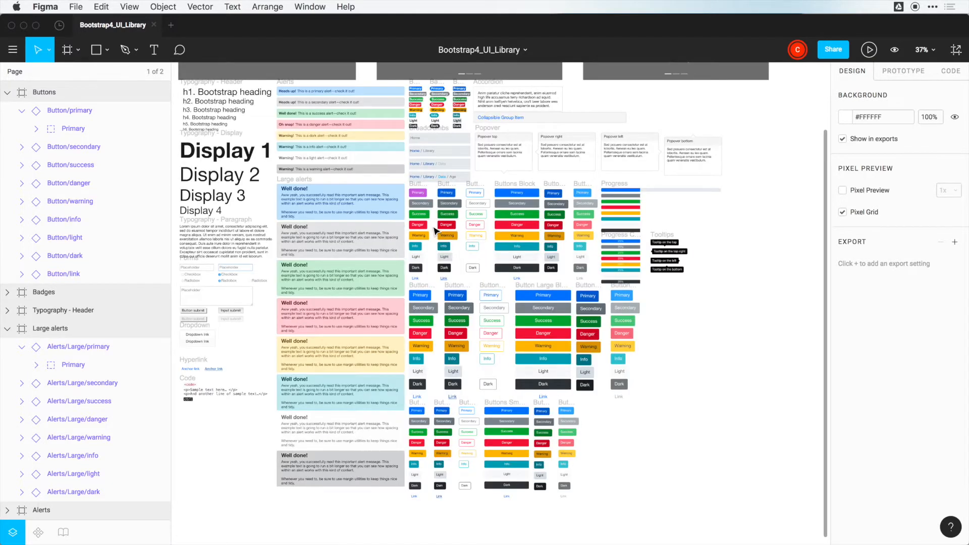
Select the Button/success instance on the Buttons components page
left_click(418, 214)
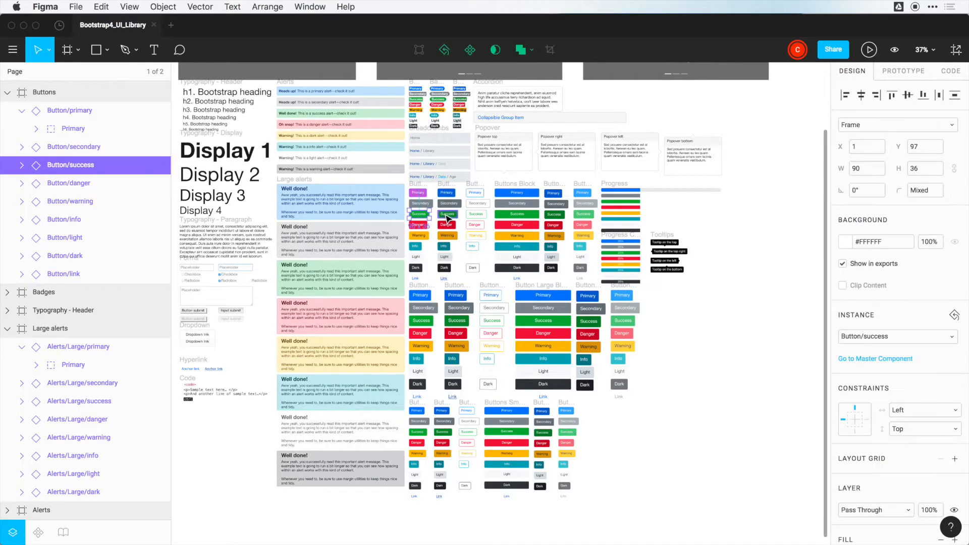
mouse_move(470, 49)
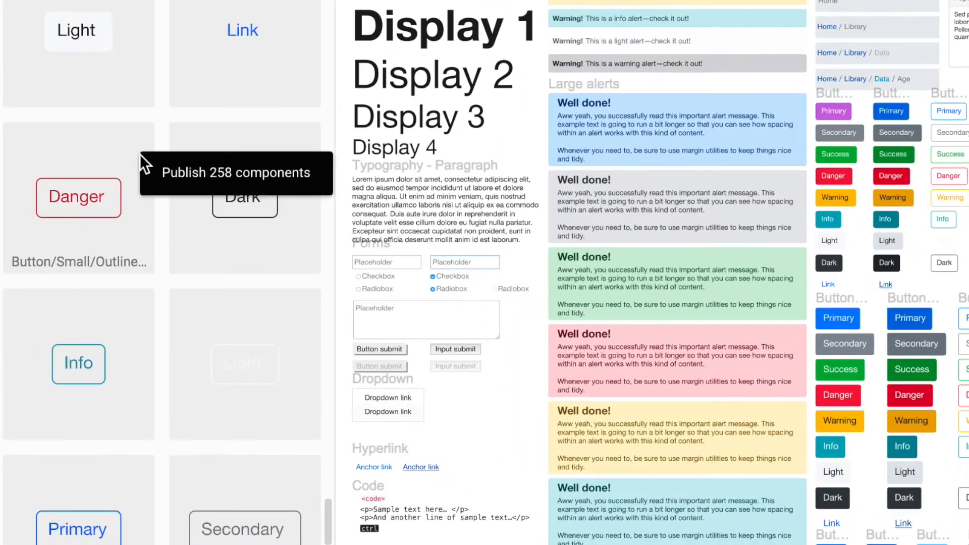
mouse_move(236, 173)
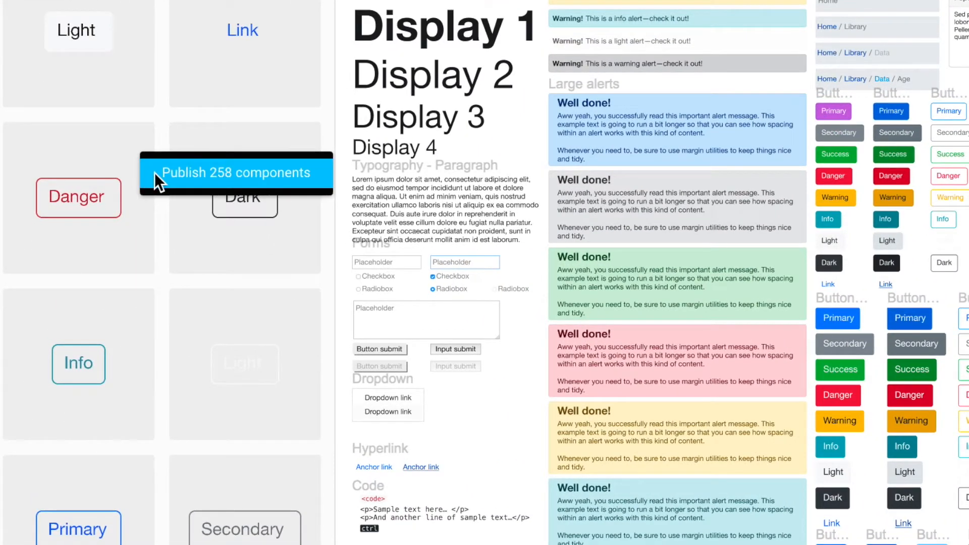
mouse_move(197, 184)
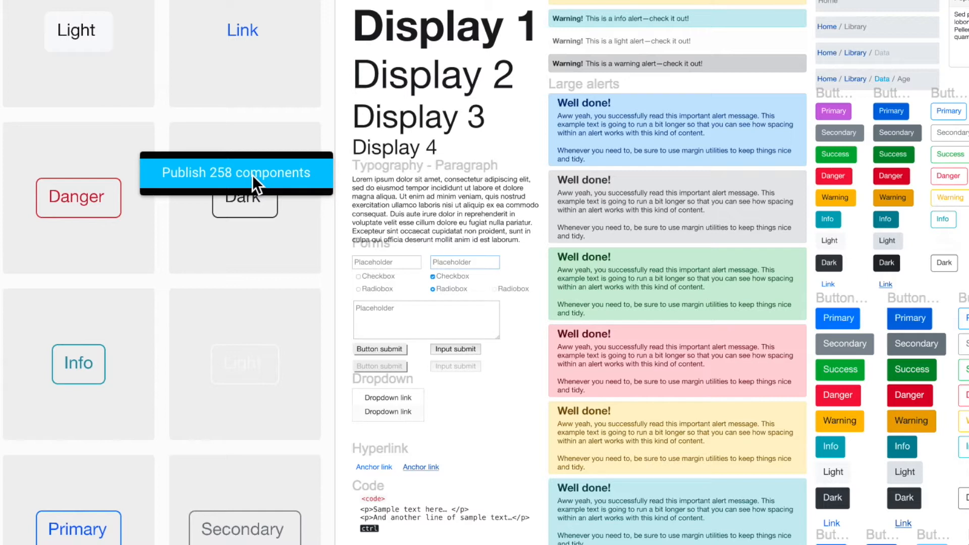
mouse_move(186, 186)
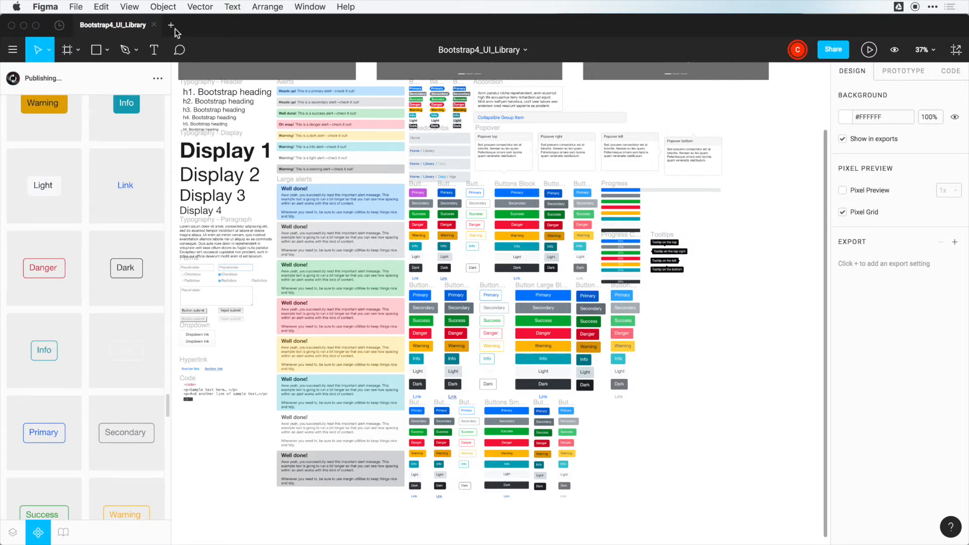
Create a blank file and browse the Bootstrap4_UI_Library components for buttons and links
left_click(172, 25)
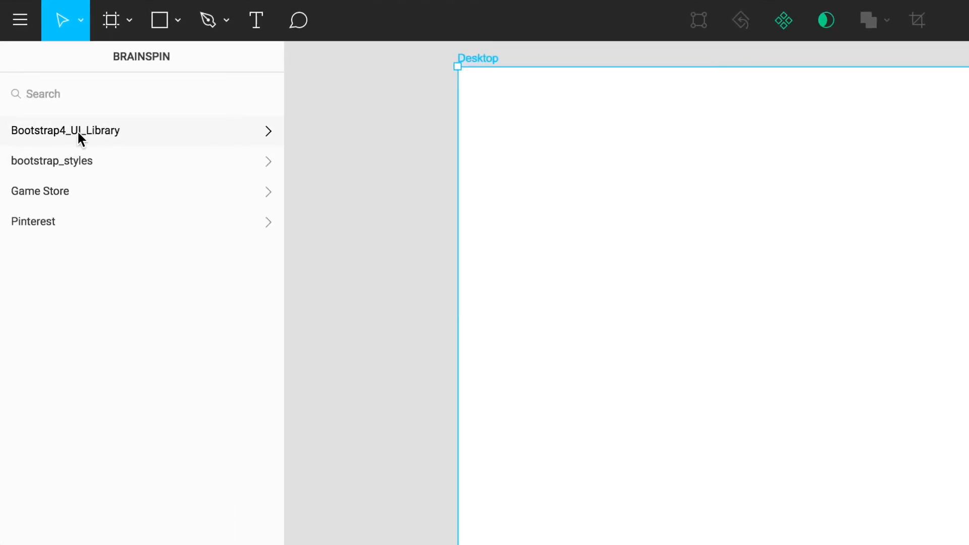
left_click(64, 130)
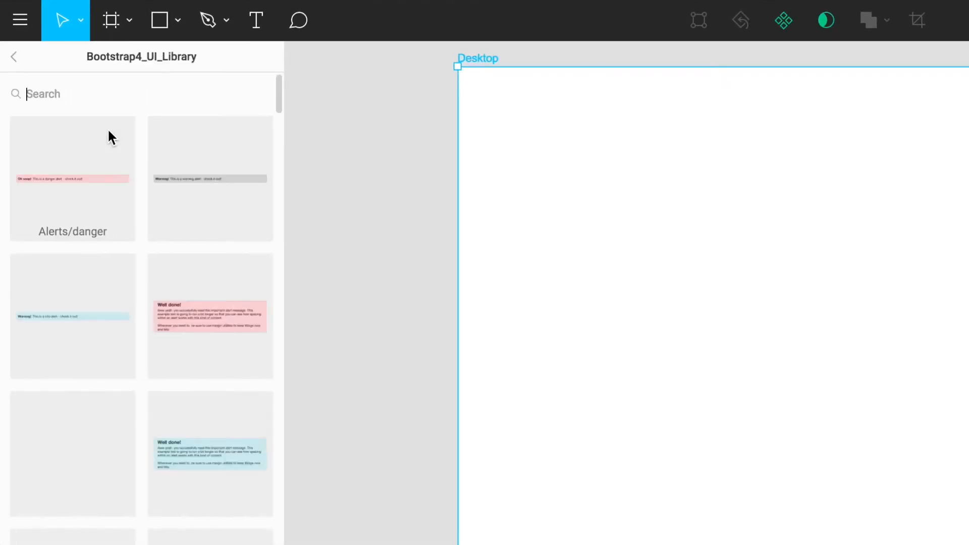
scroll("down", 3)
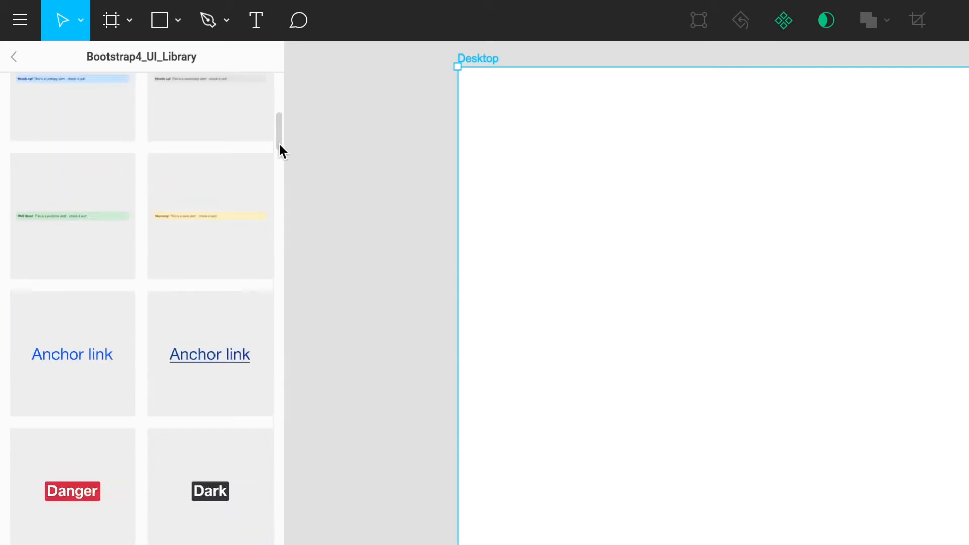
scroll("down", 3)
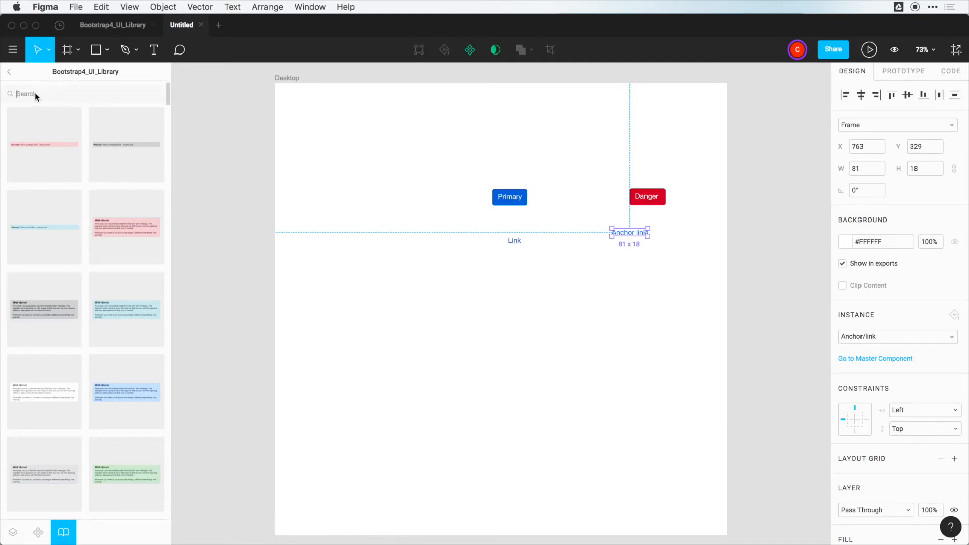
Find the breadcrumb via 'br', widen Primary to read 'Click Me', and make the link 'This is a link'
type("br")
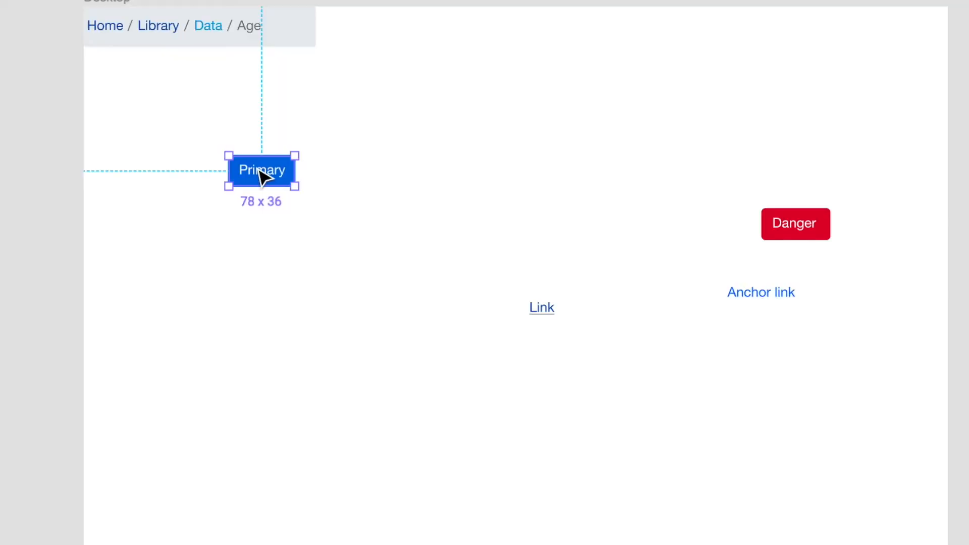
left_click_drag(295, 170, 395, 171)
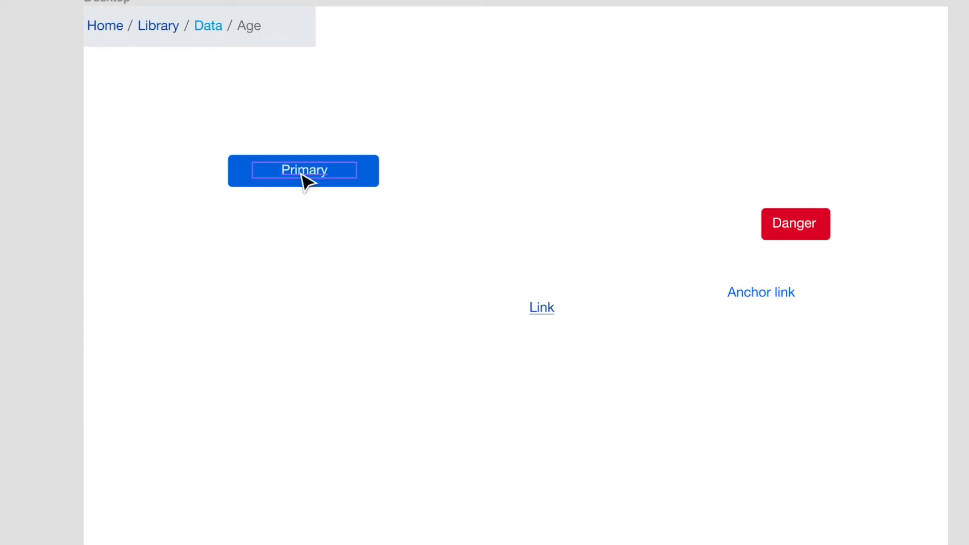
type("Click Me")
left_click(542, 307)
type("This is")
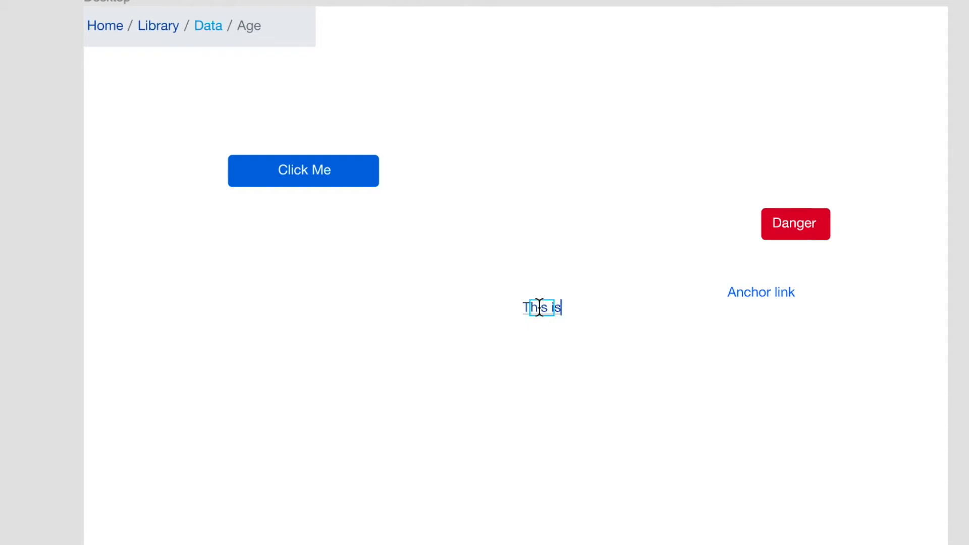
type("a link")
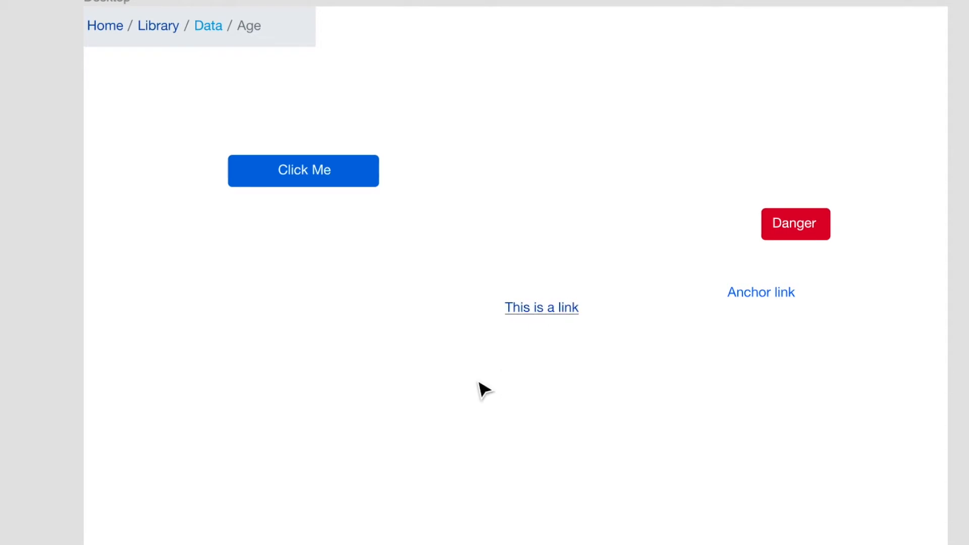
mouse_move(528, 357)
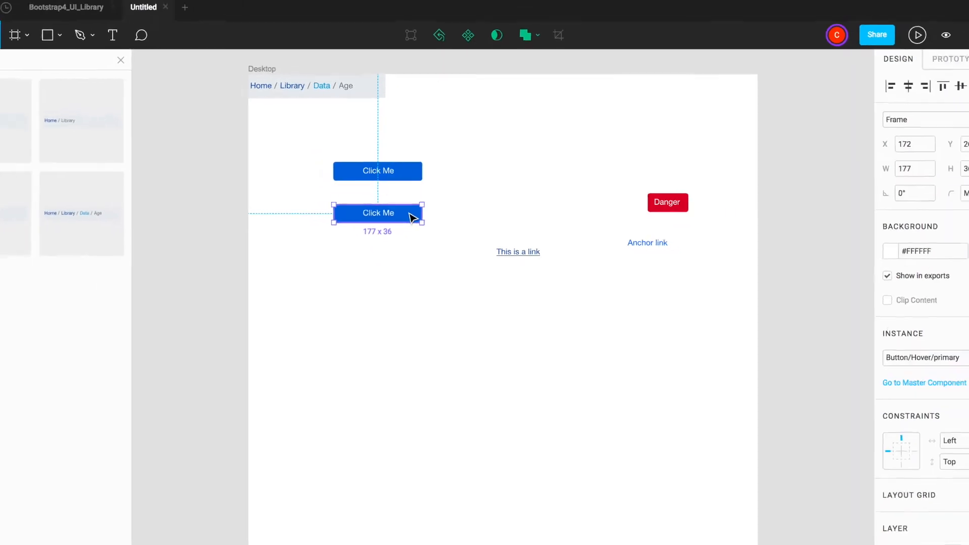
Select the copied and orange Click Me buttons, then bring up options on the blue one
left_click(845, 370)
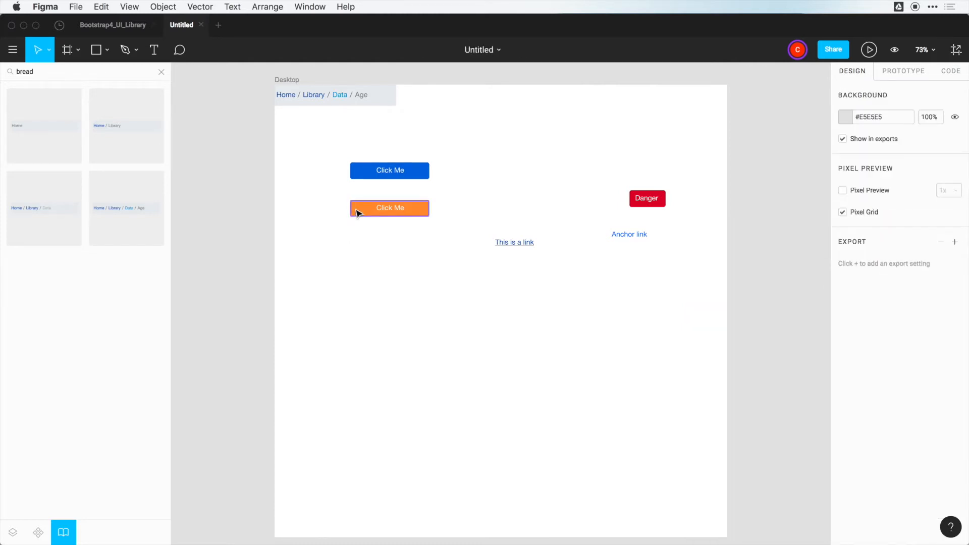
left_click(390, 208)
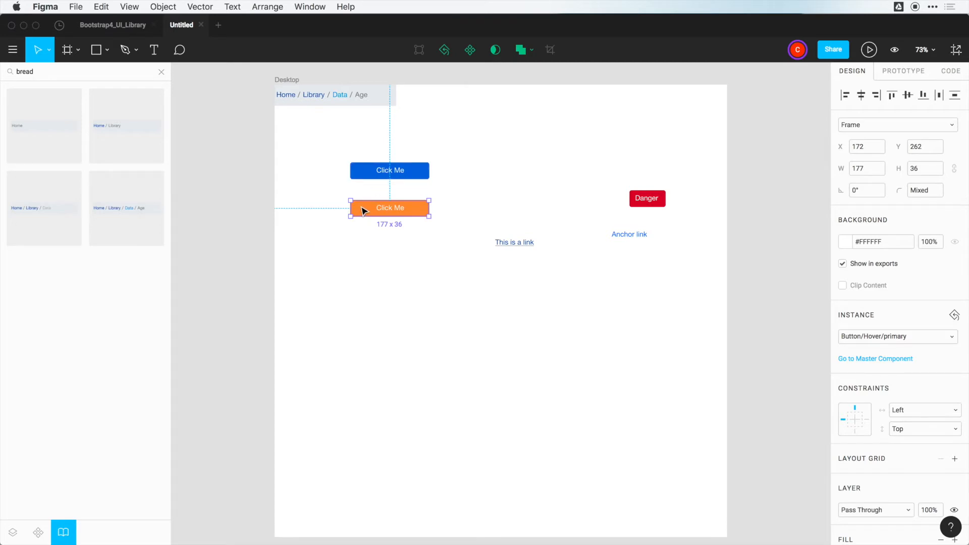
left_click(390, 171)
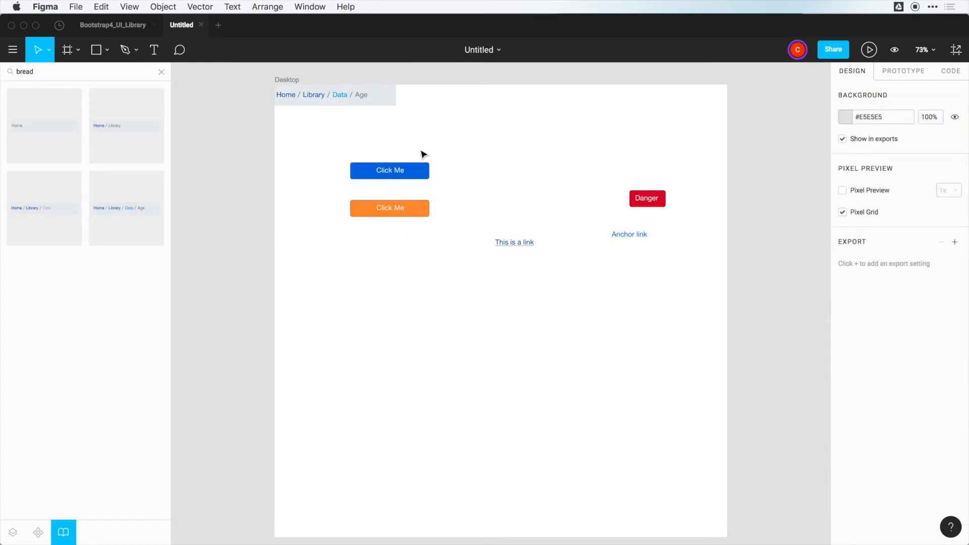
left_click(390, 171)
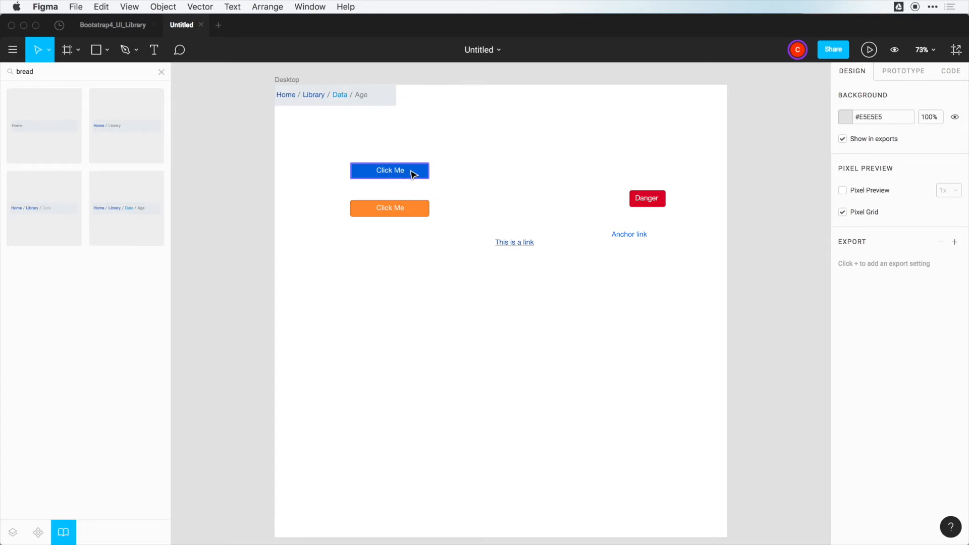
right_click(390, 170)
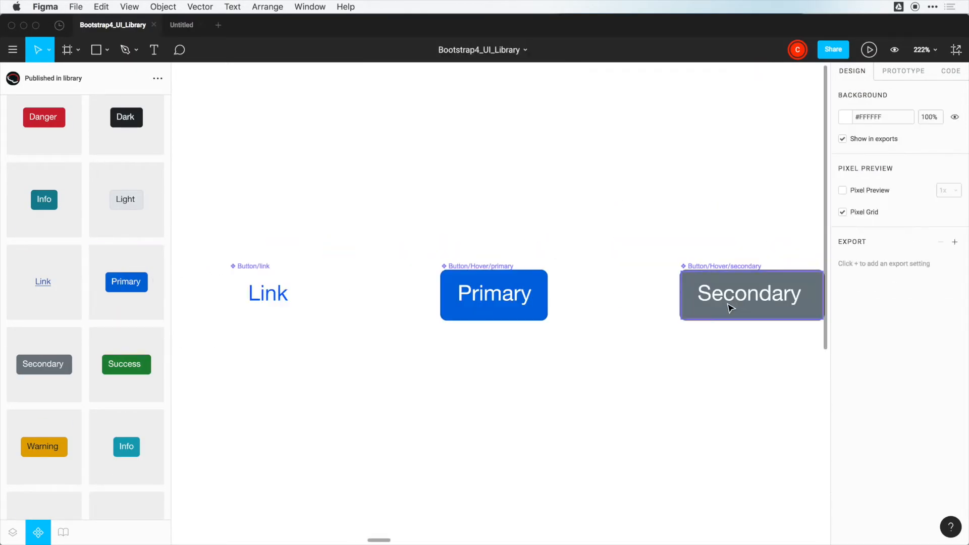
Set the primary button master's fill to #BB6BD9 and its stroke to #9B51E0
left_click(494, 294)
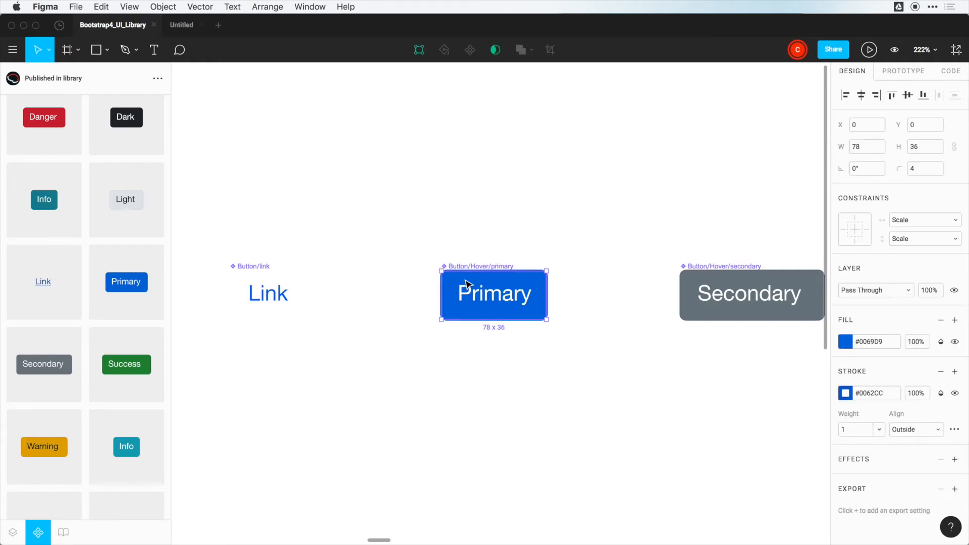
left_click(845, 341)
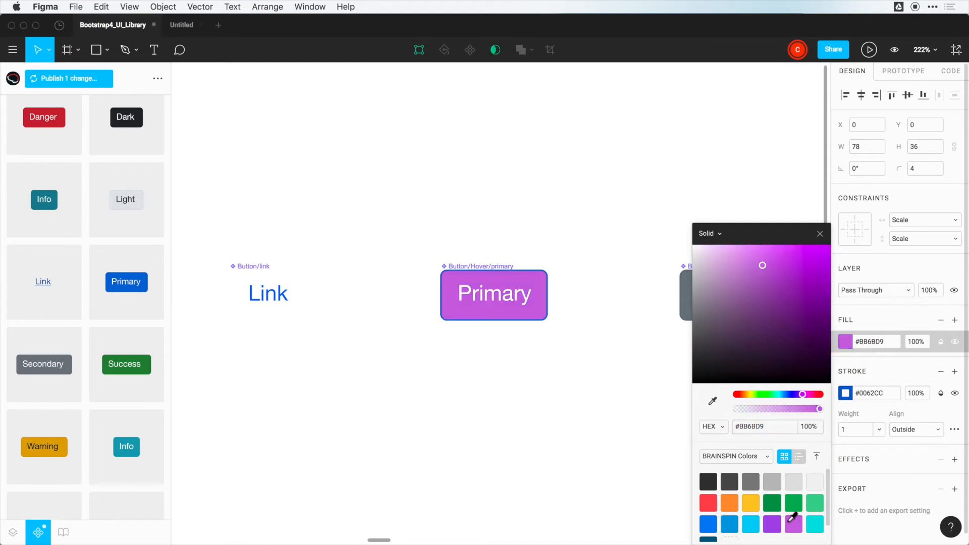
left_click(780, 261)
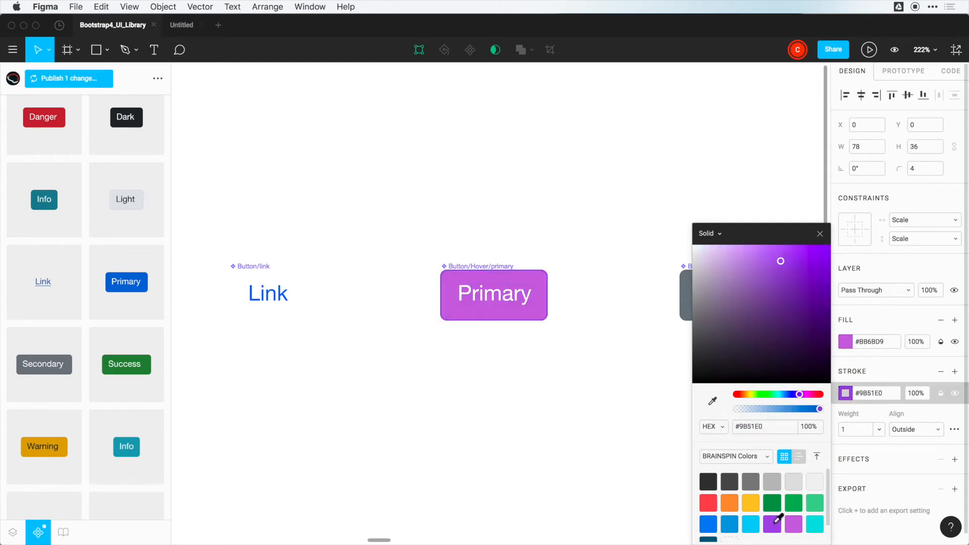
left_click(494, 293)
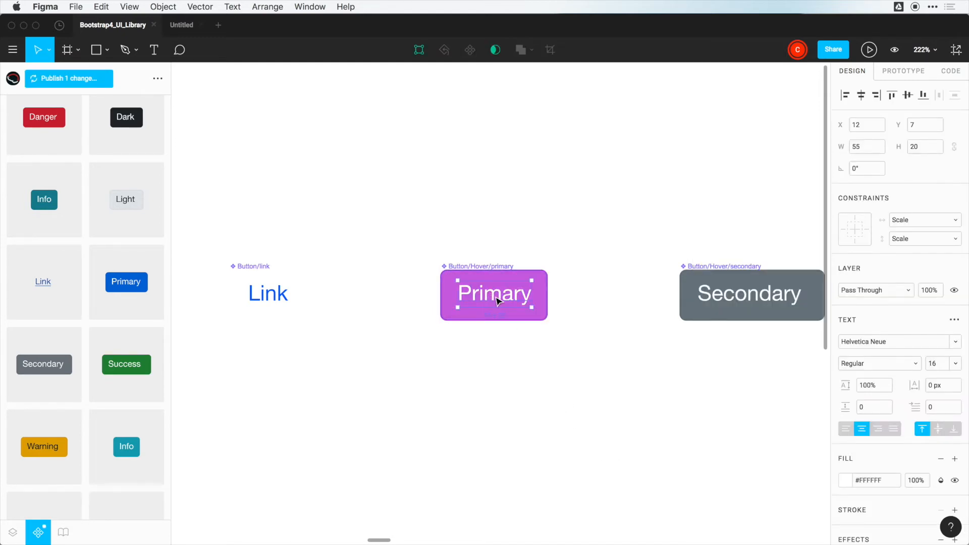
left_click(936, 363)
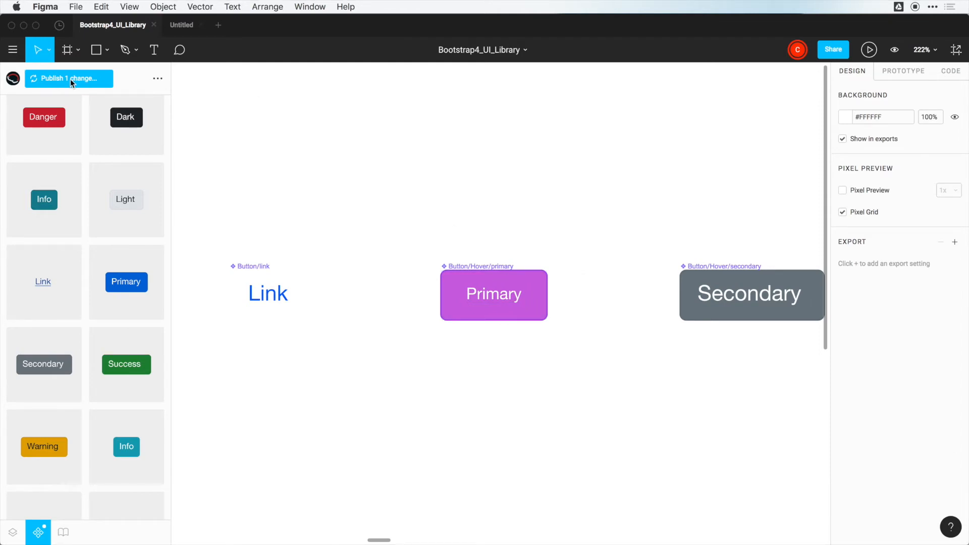
Review the pending Button/Hover/primary blue-to-purple change before publishing
left_click(67, 79)
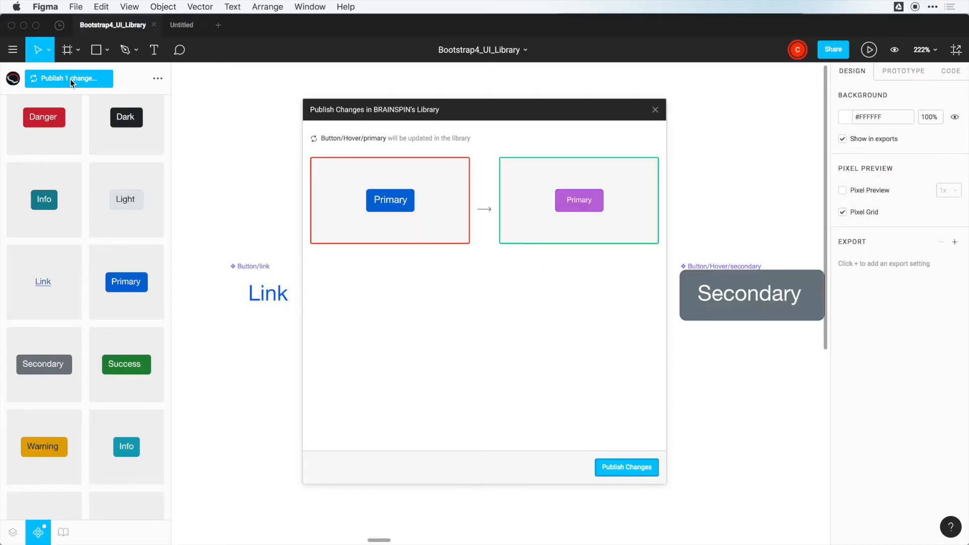
mouse_move(523, 215)
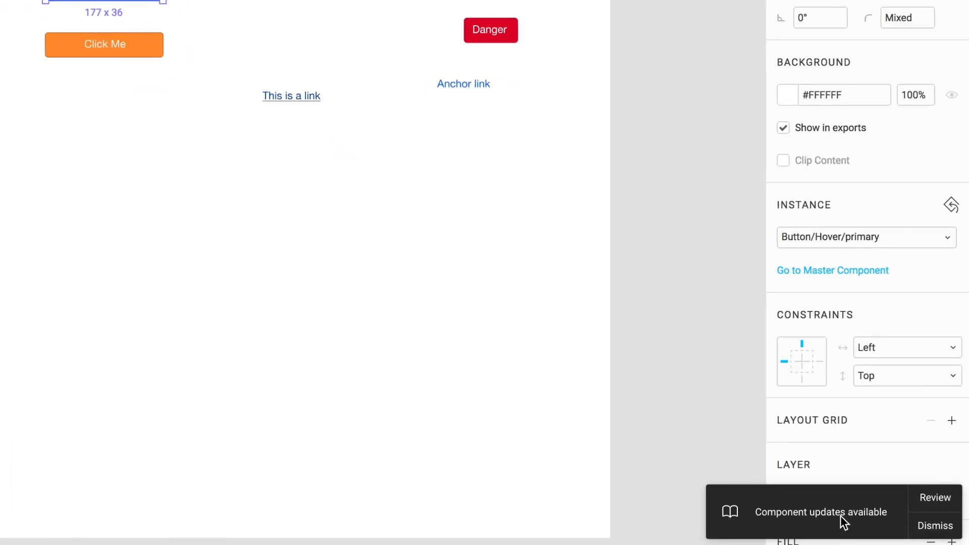
Review the component updates toast and apply Update all so Click Me turns purple
left_click(935, 498)
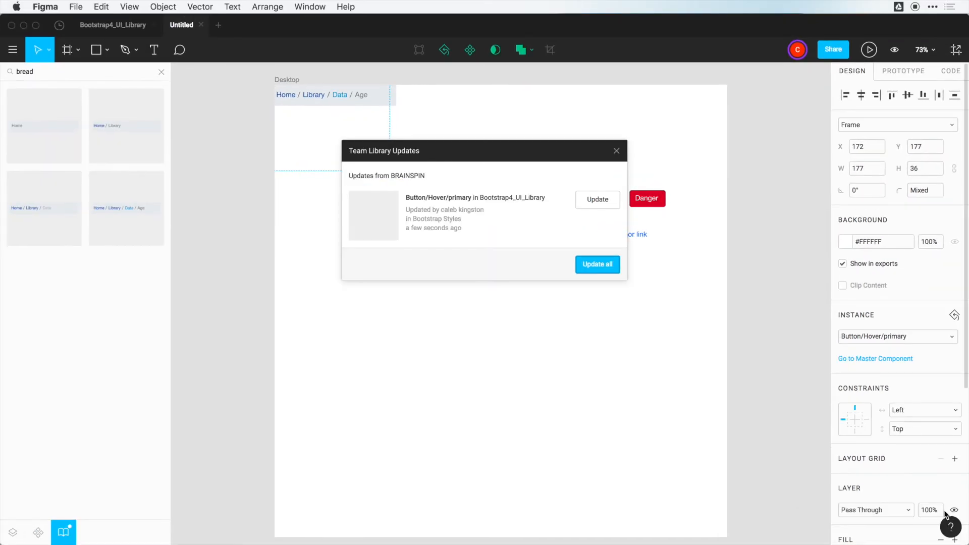
left_click(596, 263)
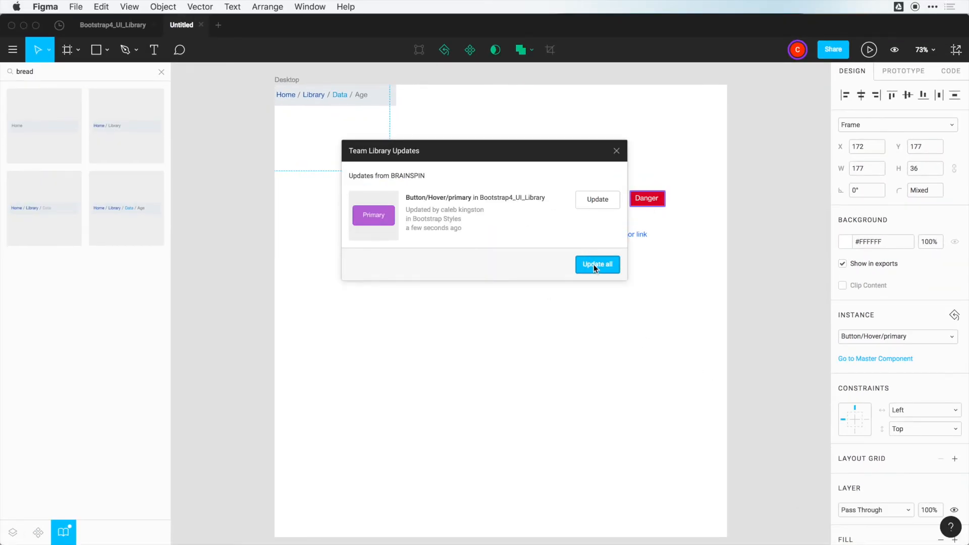
left_click(597, 264)
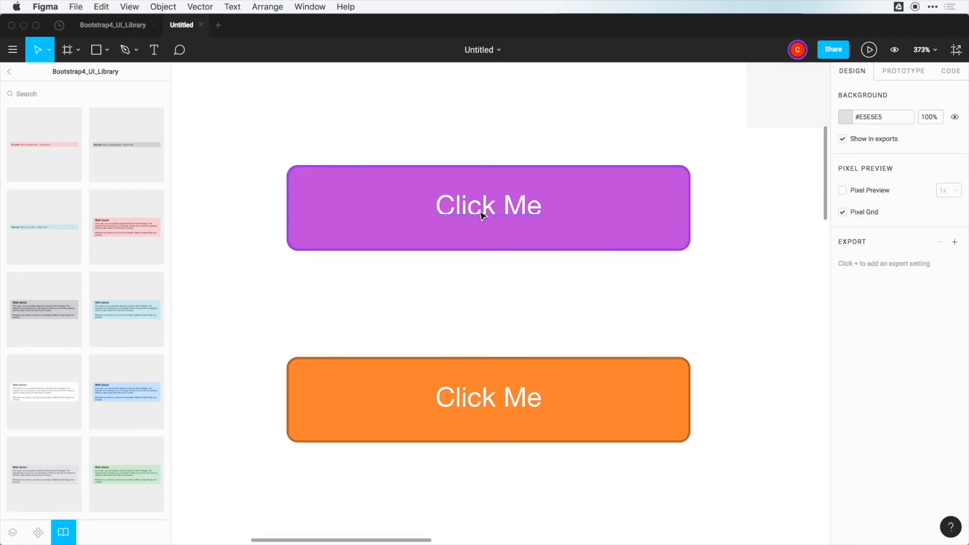
mouse_move(474, 213)
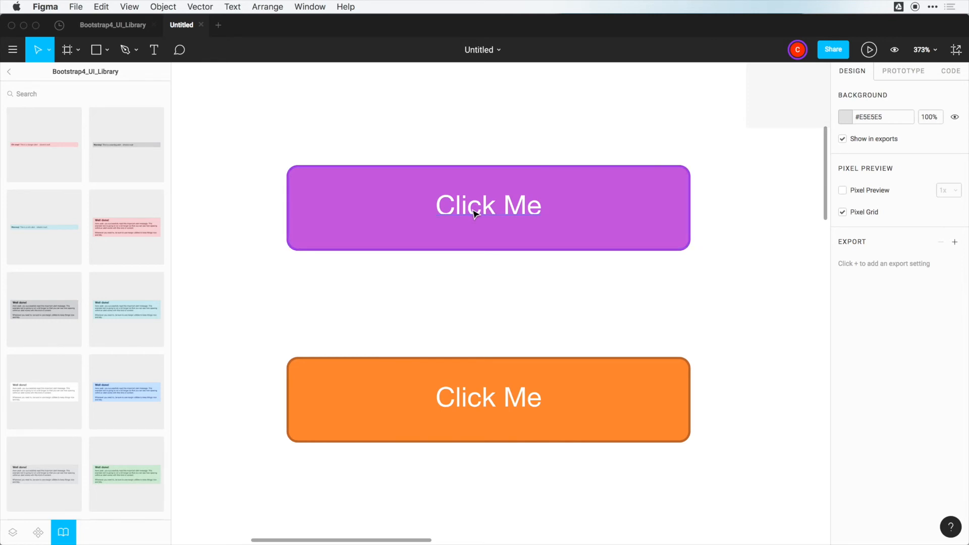
Reset the orange Click Me instance to the purple master and return to Bootstrap4_UI_Library
left_click(488, 205)
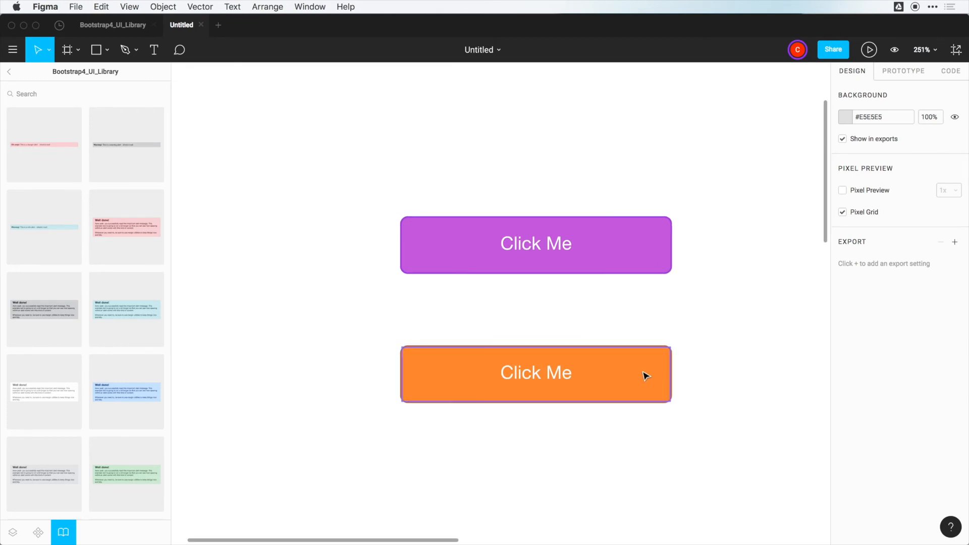
left_click(535, 374)
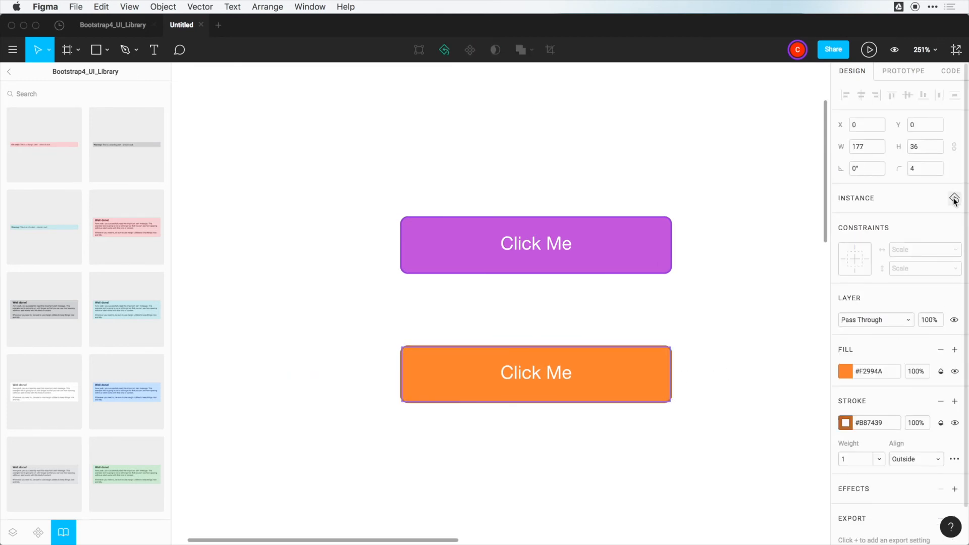
left_click(954, 198)
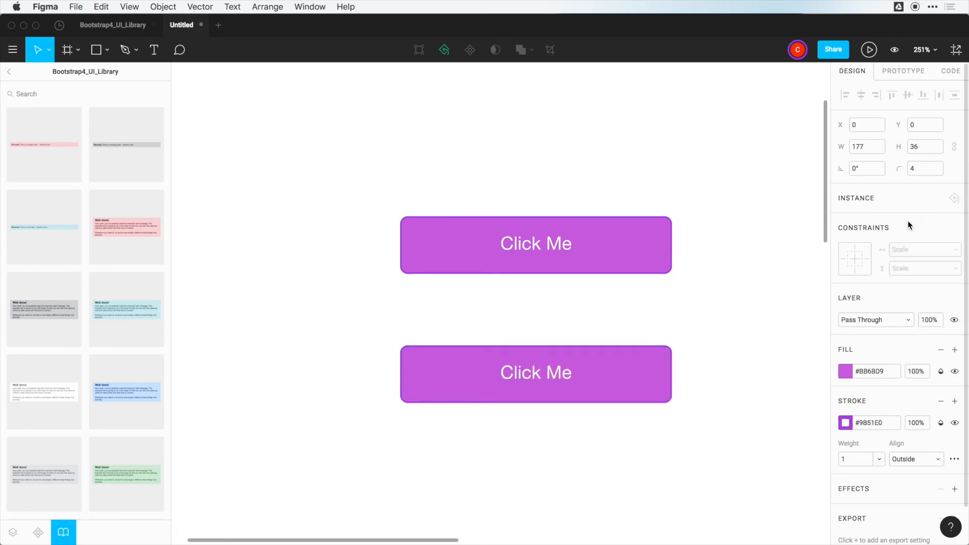
left_click(206, 198)
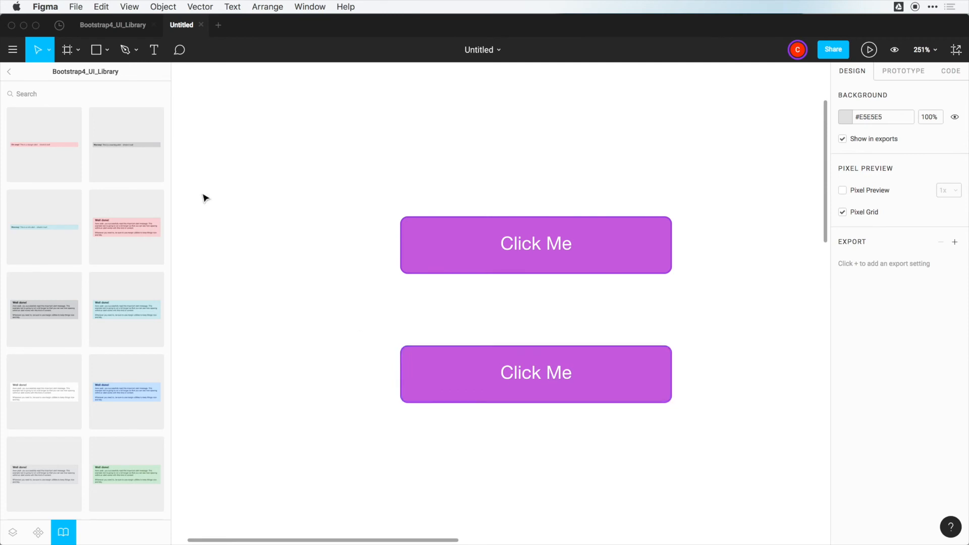
left_click(113, 25)
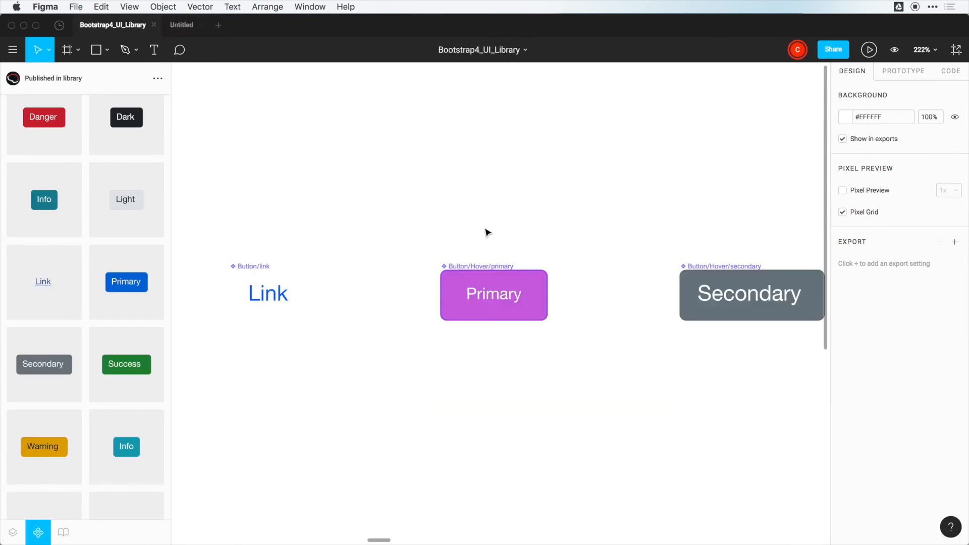